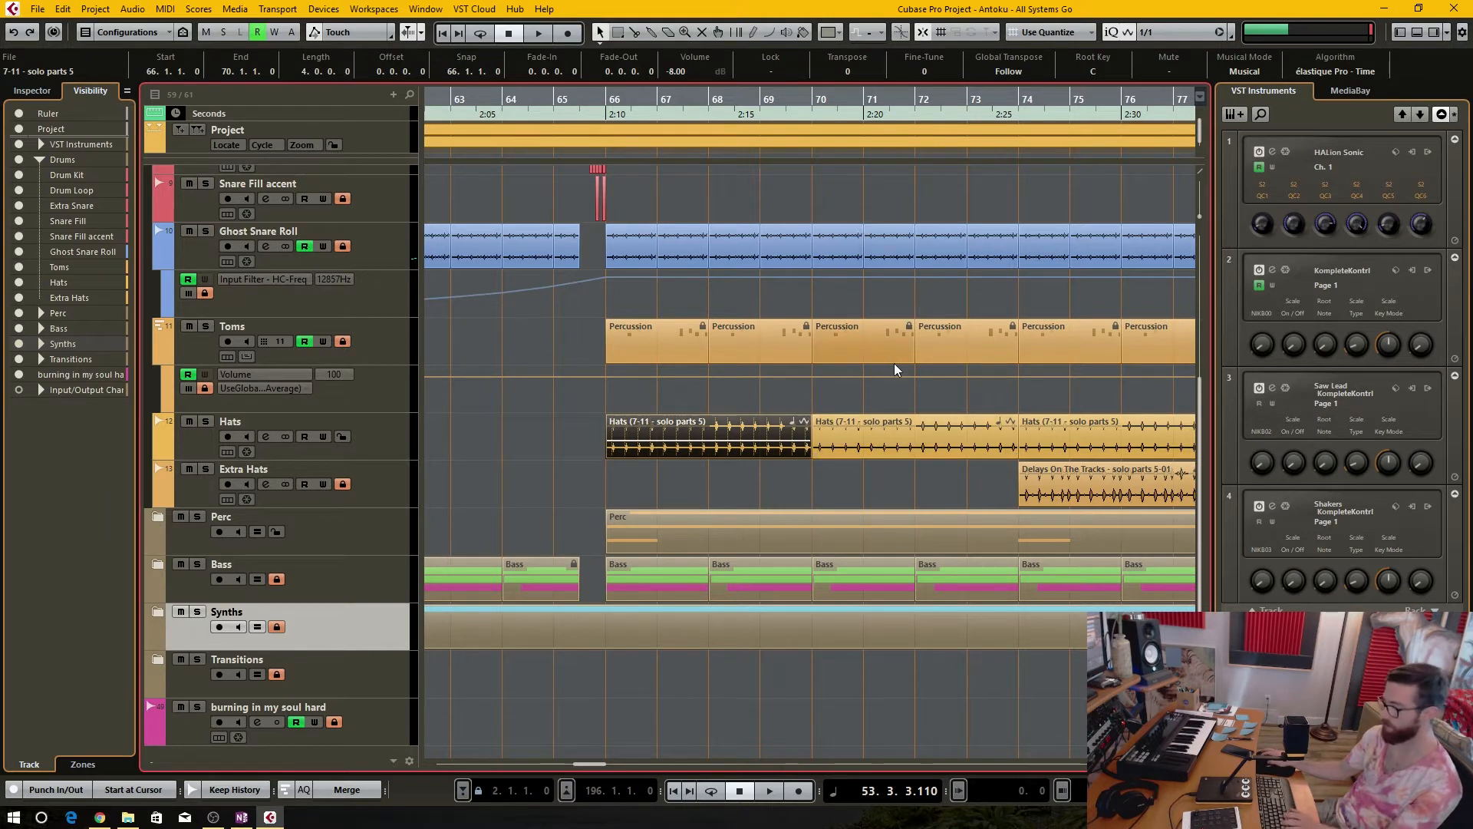
pyautogui.moveTo(925, 31)
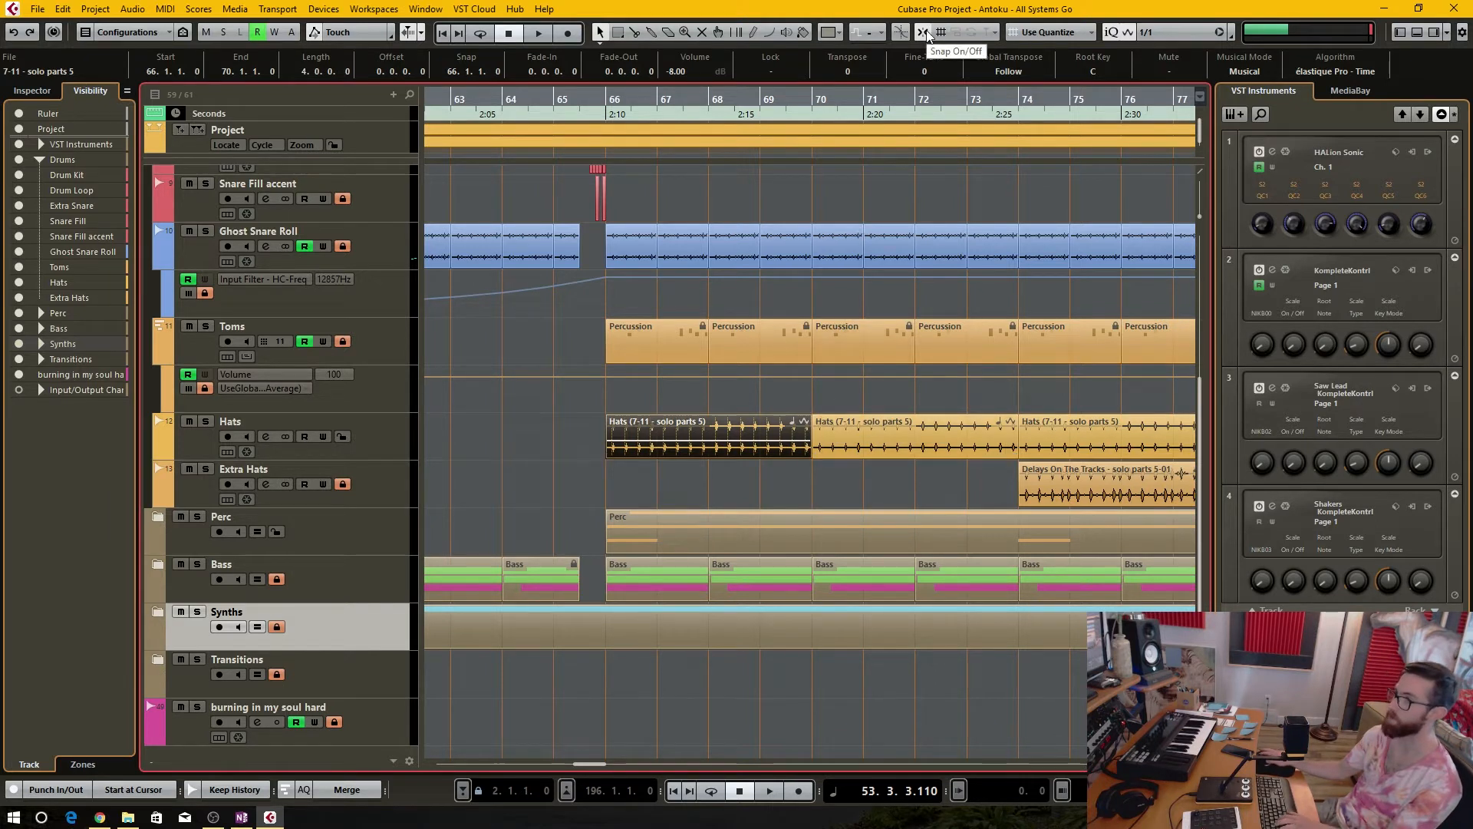
pyautogui.moveTo(812, 470)
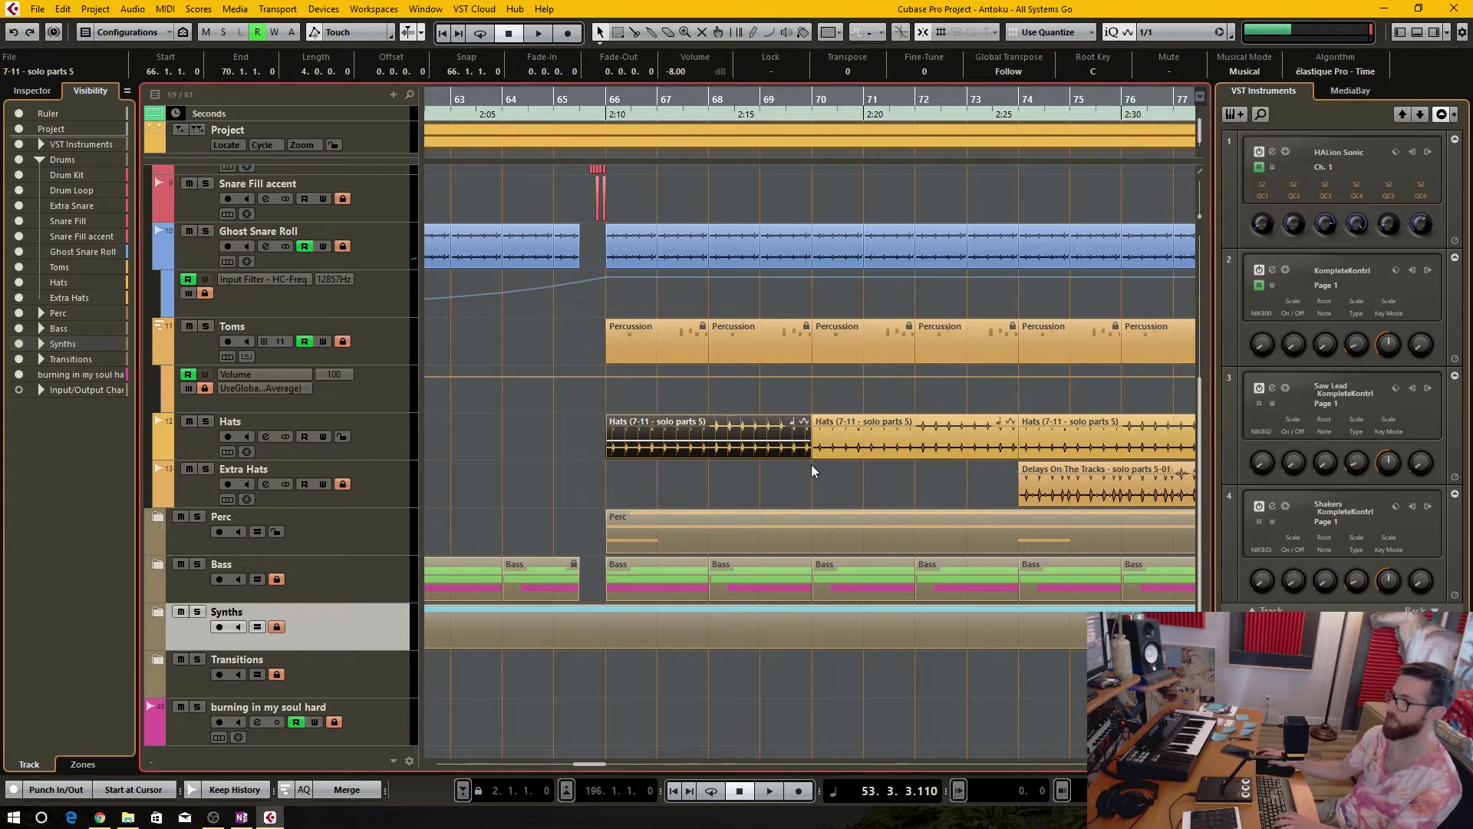
pyautogui.moveTo(924, 31)
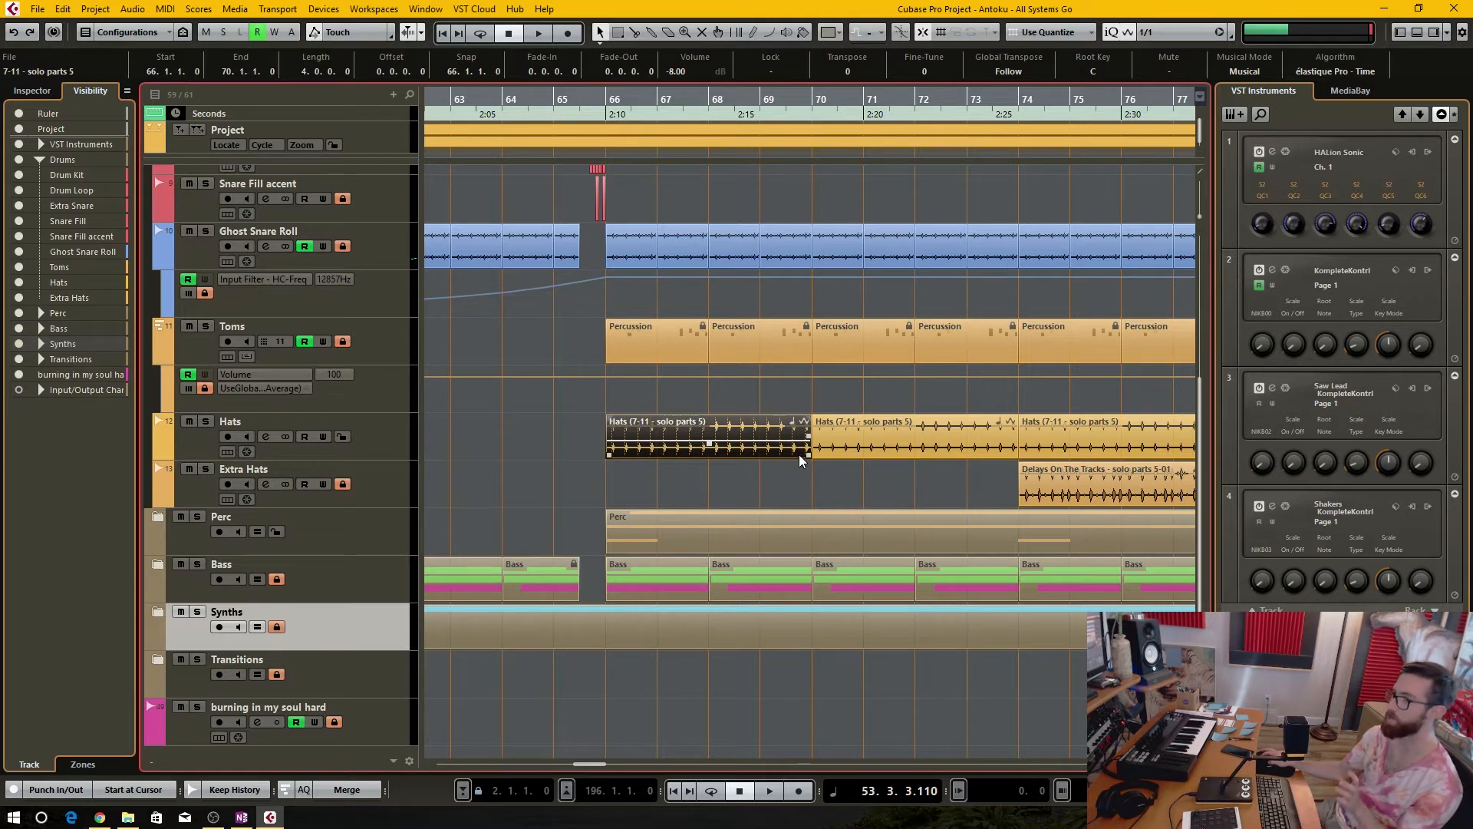
pyautogui.moveTo(805, 459)
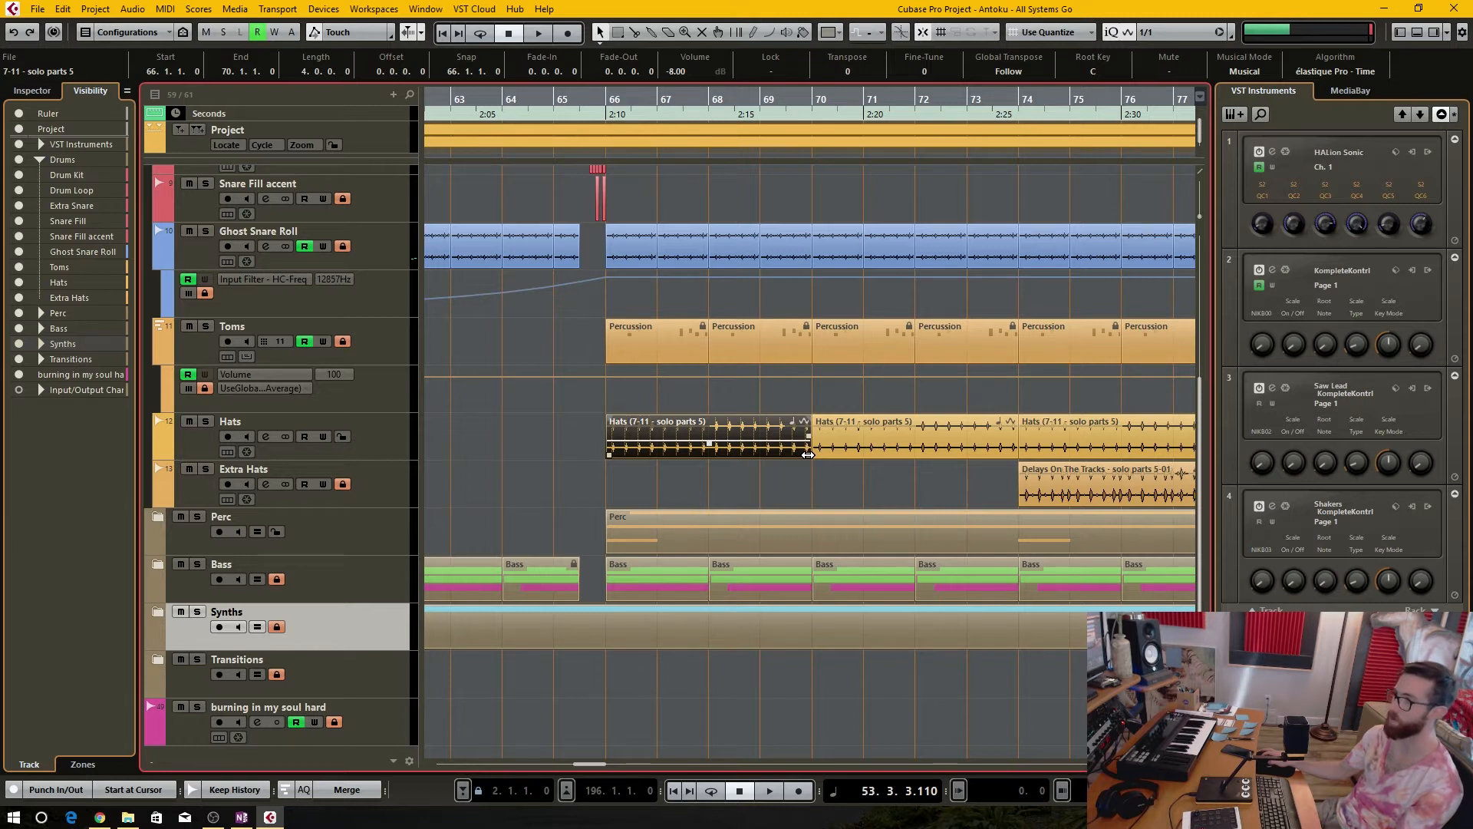
# Step: Shorten the first Hats event off the grid, then extend it to just before bar 70
pyautogui.moveTo(808, 442); pyautogui.dragTo(737, 441)
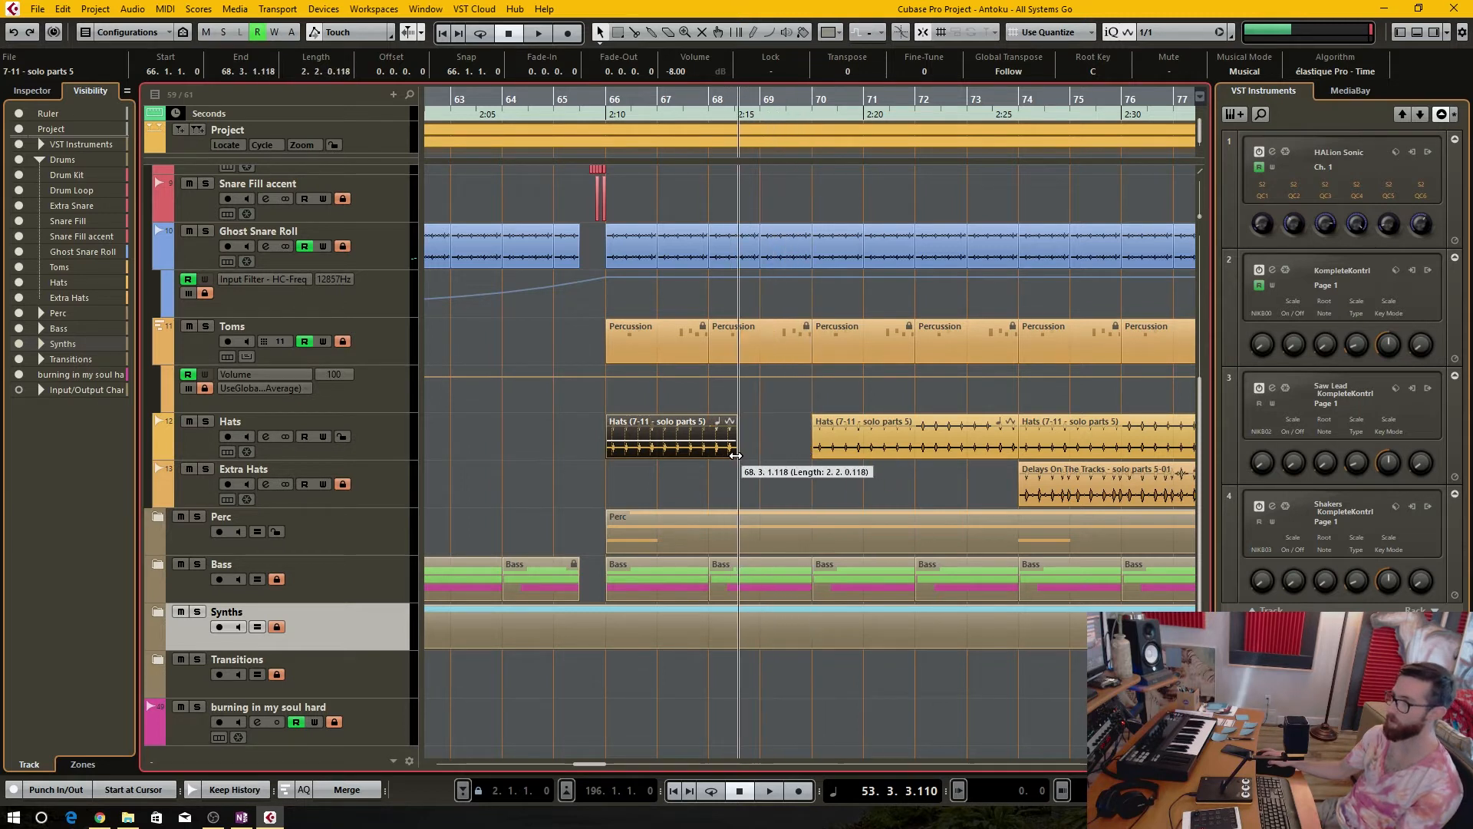
pyautogui.moveTo(732, 452); pyautogui.dragTo(798, 452)
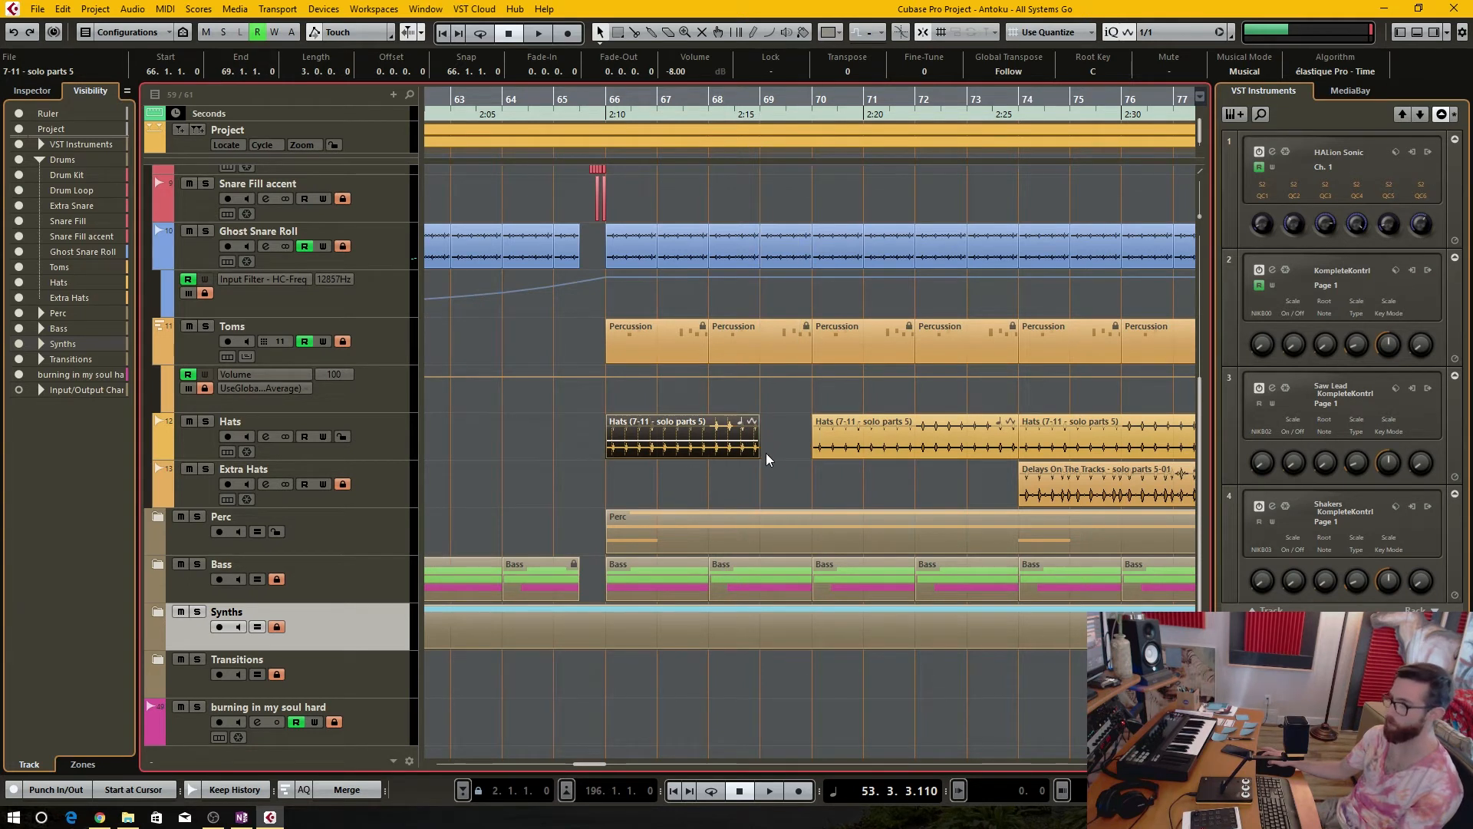
pyautogui.moveTo(758, 453); pyautogui.dragTo(796, 453)
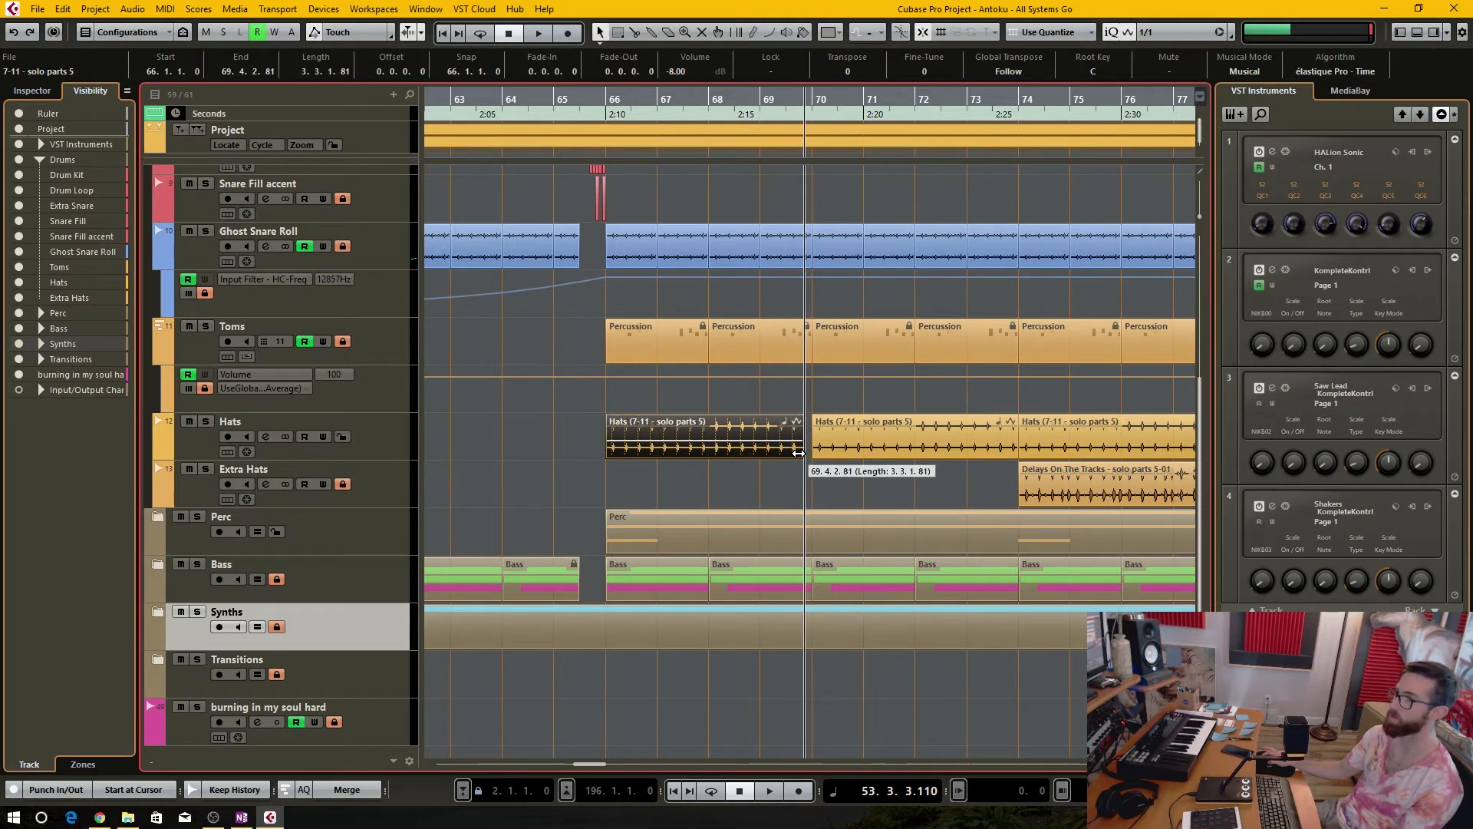
pyautogui.moveTo(799, 453); pyautogui.dragTo(800, 453)
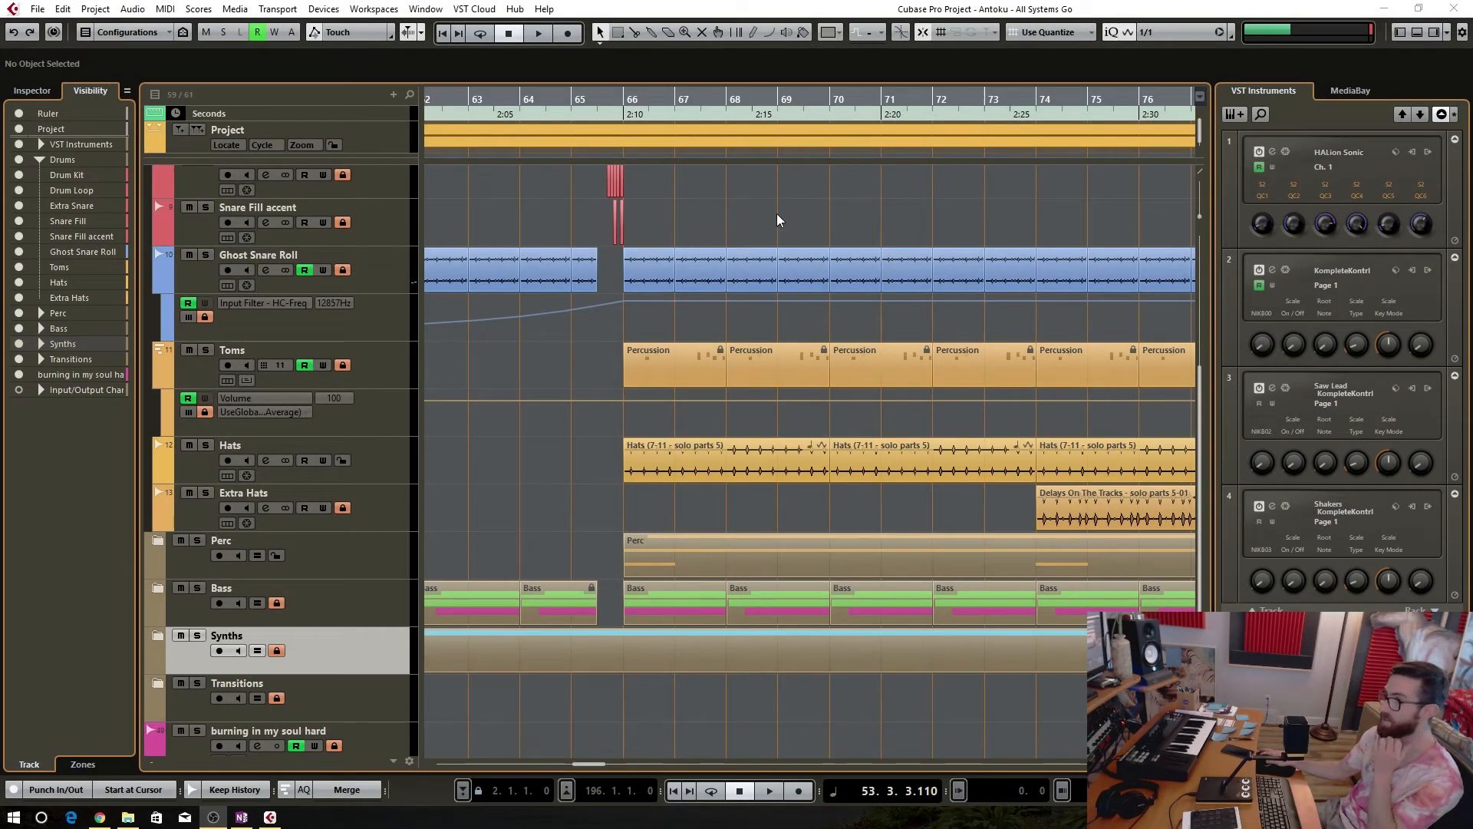
pyautogui.moveTo(926, 31)
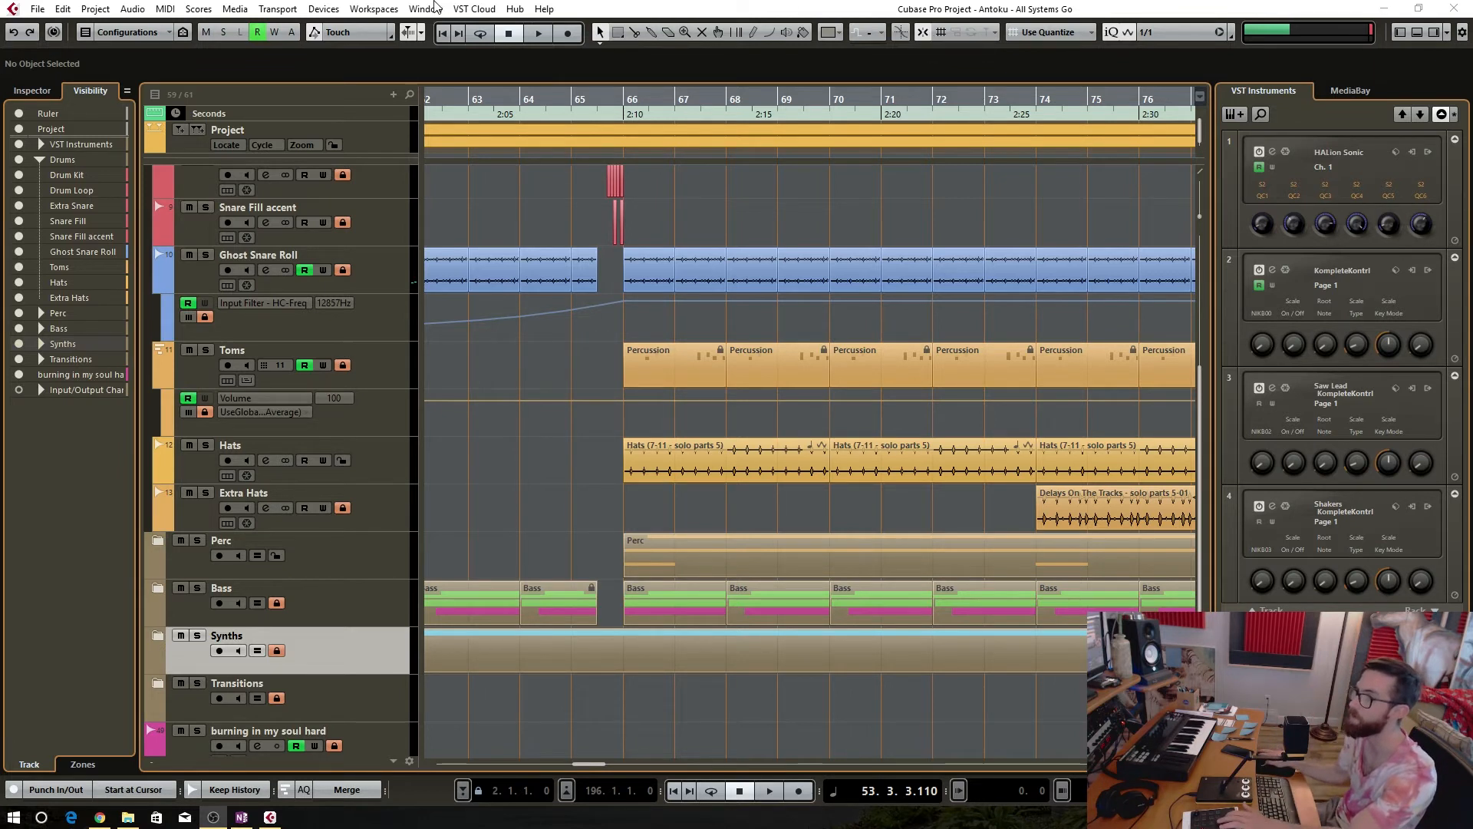
# Step: Open the Devices menu from the menu bar
pyautogui.click(323, 9)
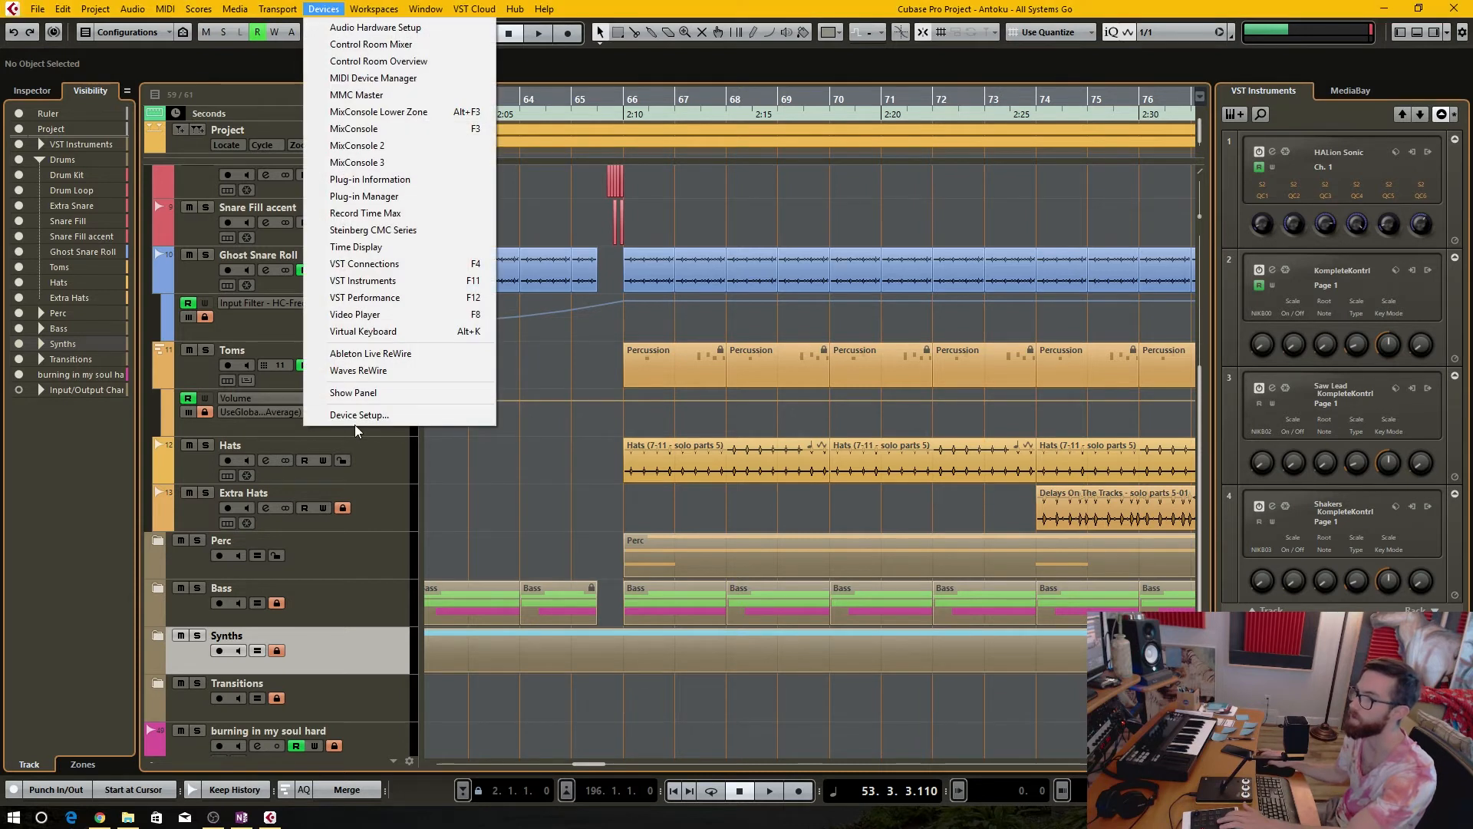
# Step: In Device Setup, map the CMC-CH F7 button to Edit > Snap On/Off and confirm
pyautogui.click(358, 415)
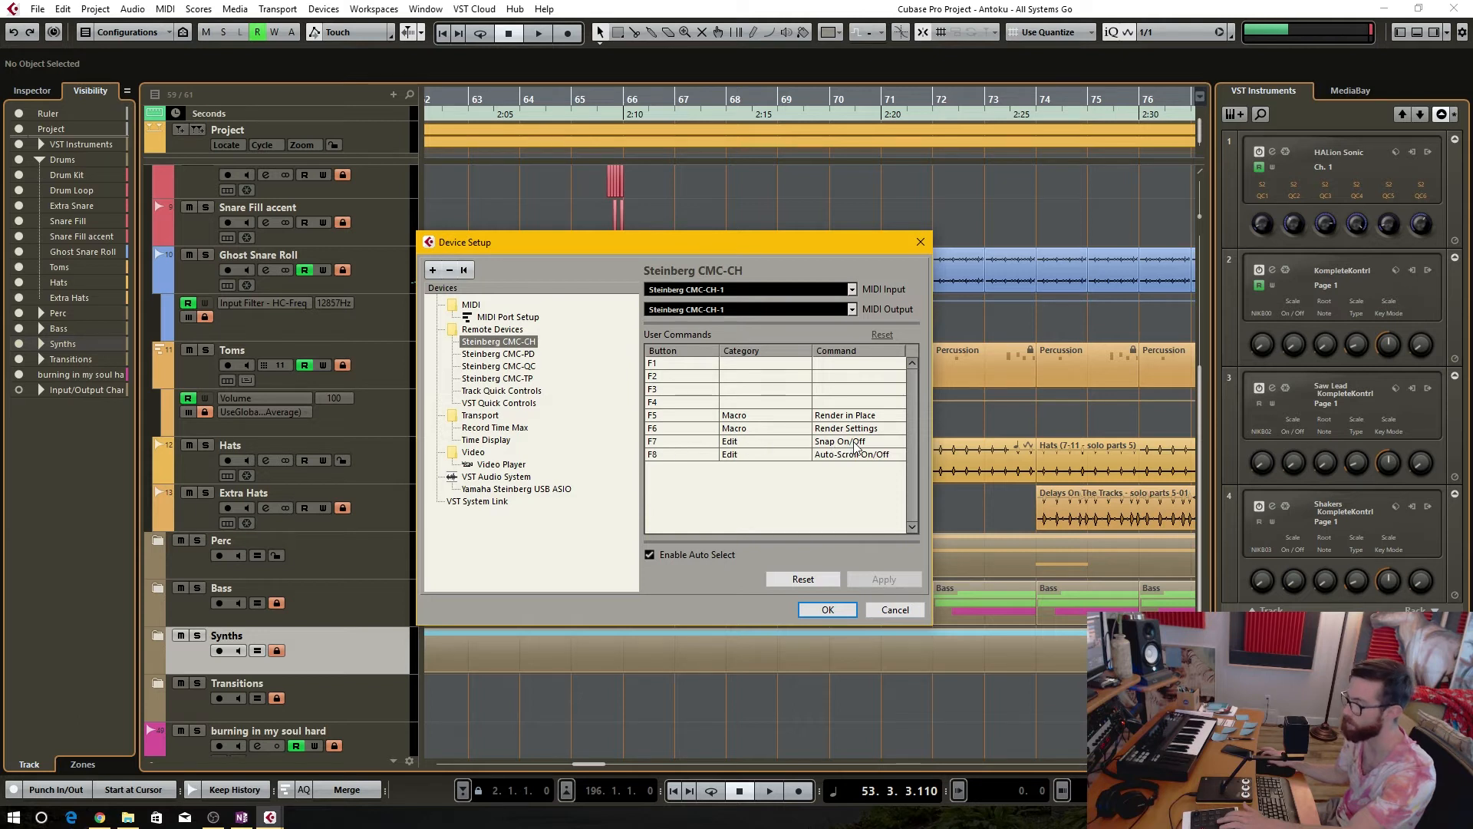
pyautogui.click(827, 608)
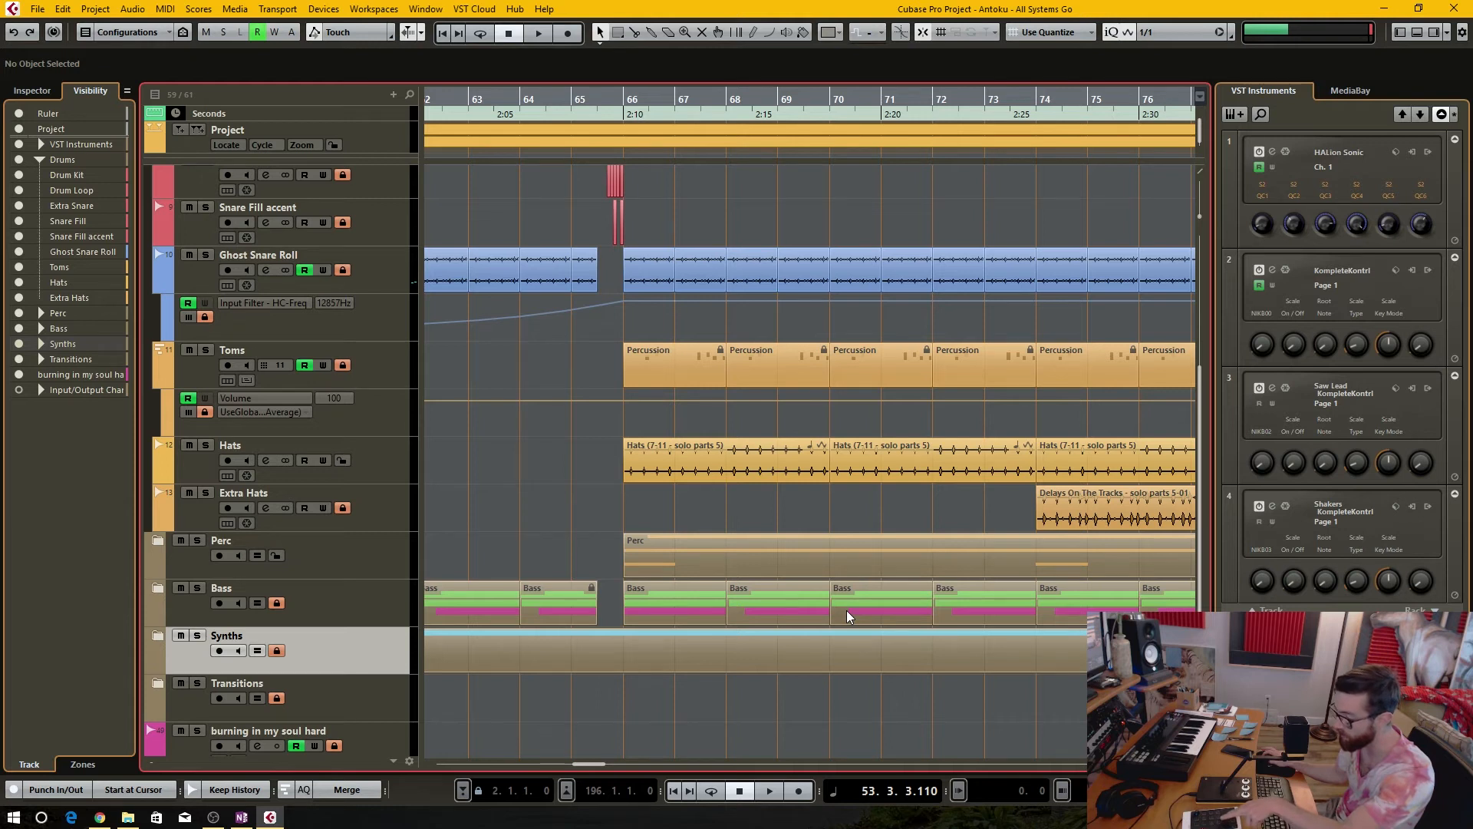
pyautogui.moveTo(850, 258)
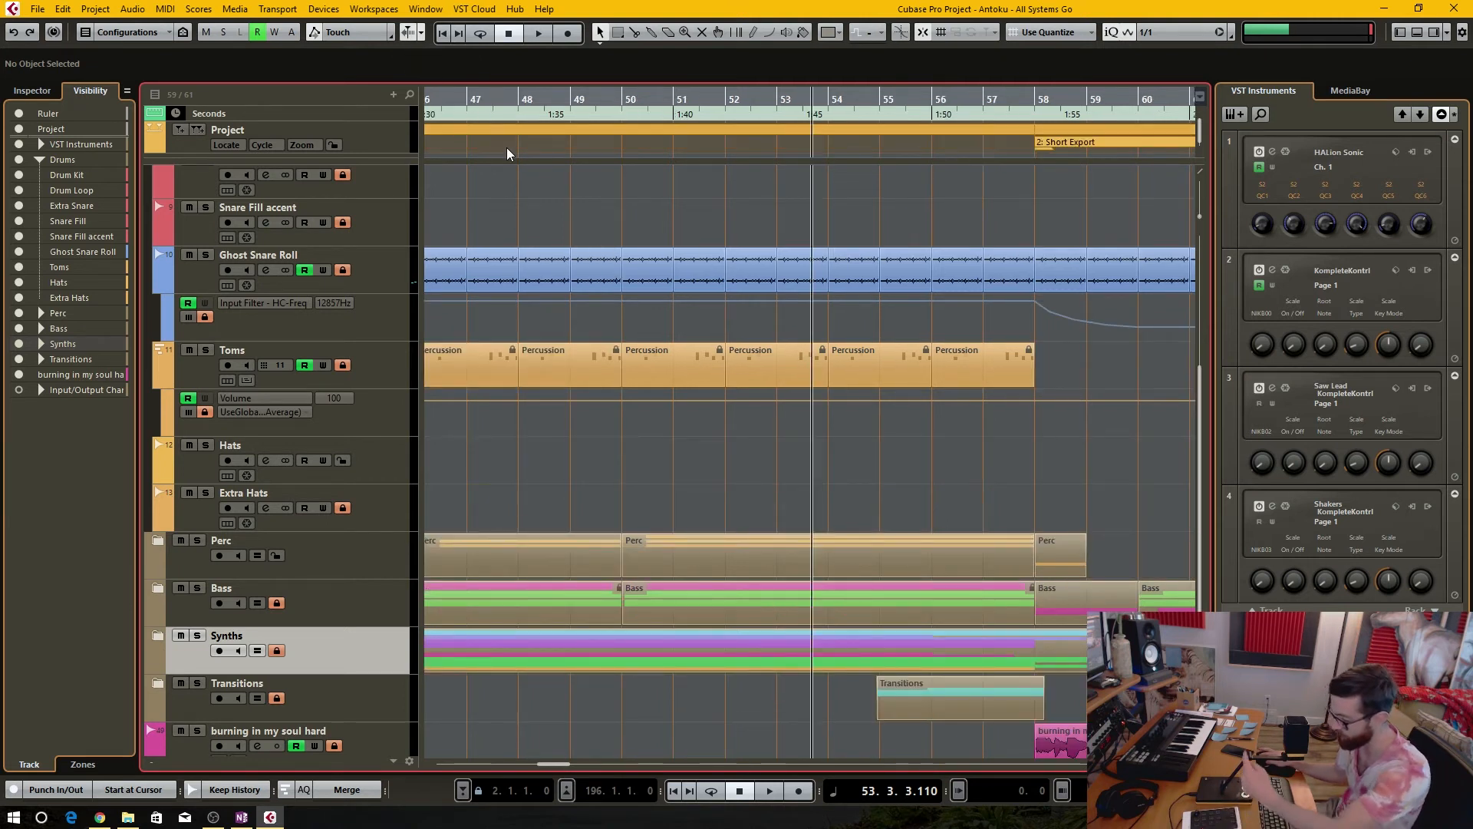
pyautogui.moveTo(652, 318)
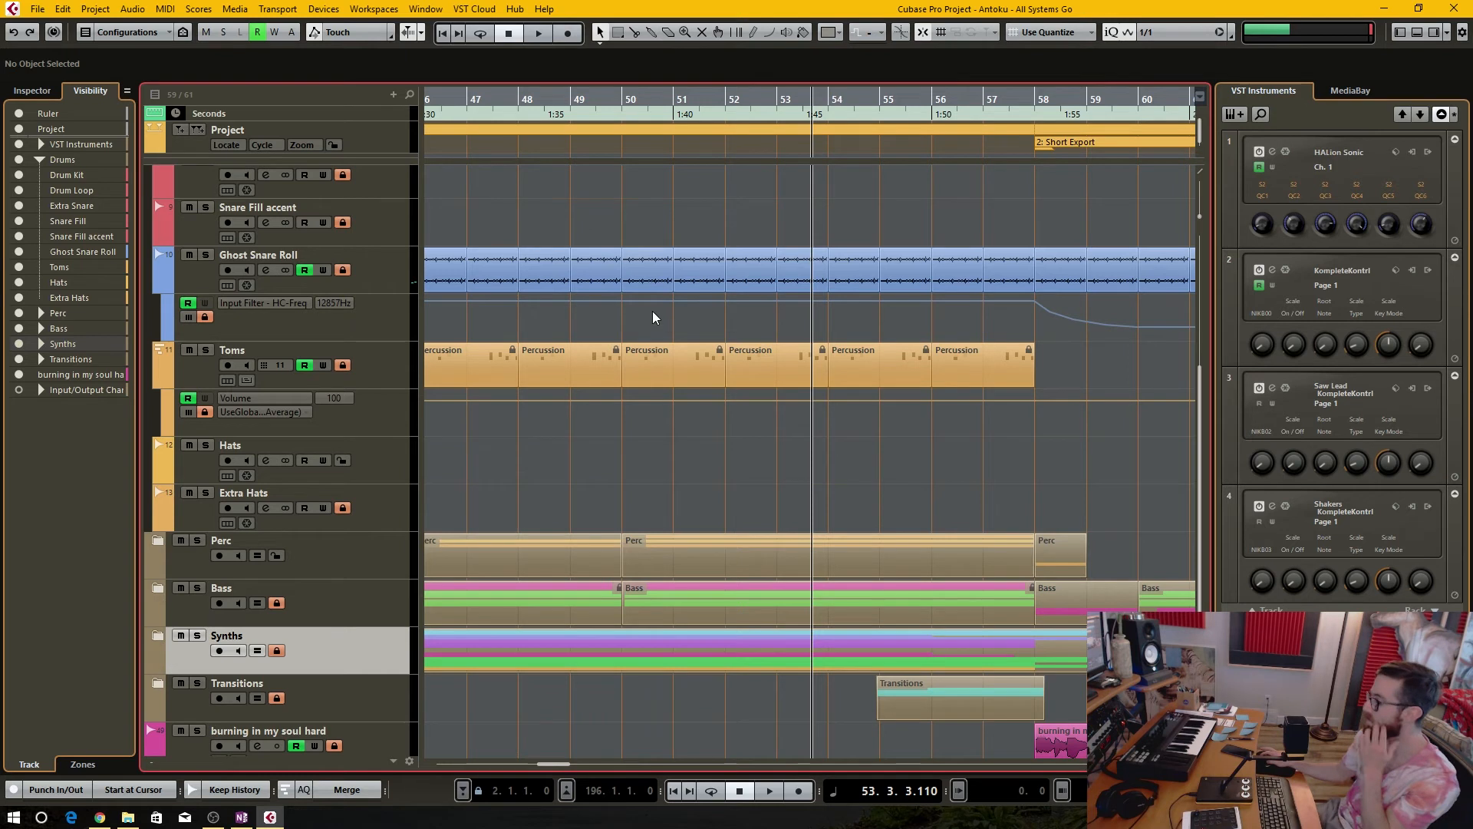